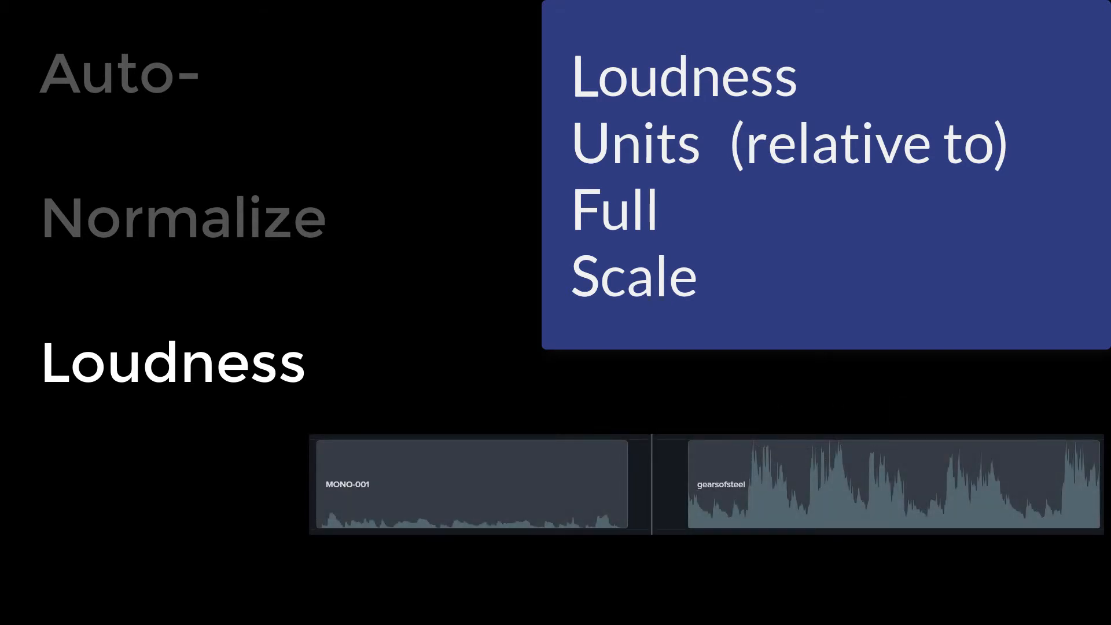
Open Project Settings from the canvas zoom dropdown above the preview.
{"action": "left_click", "coordinate": [637, 41]}
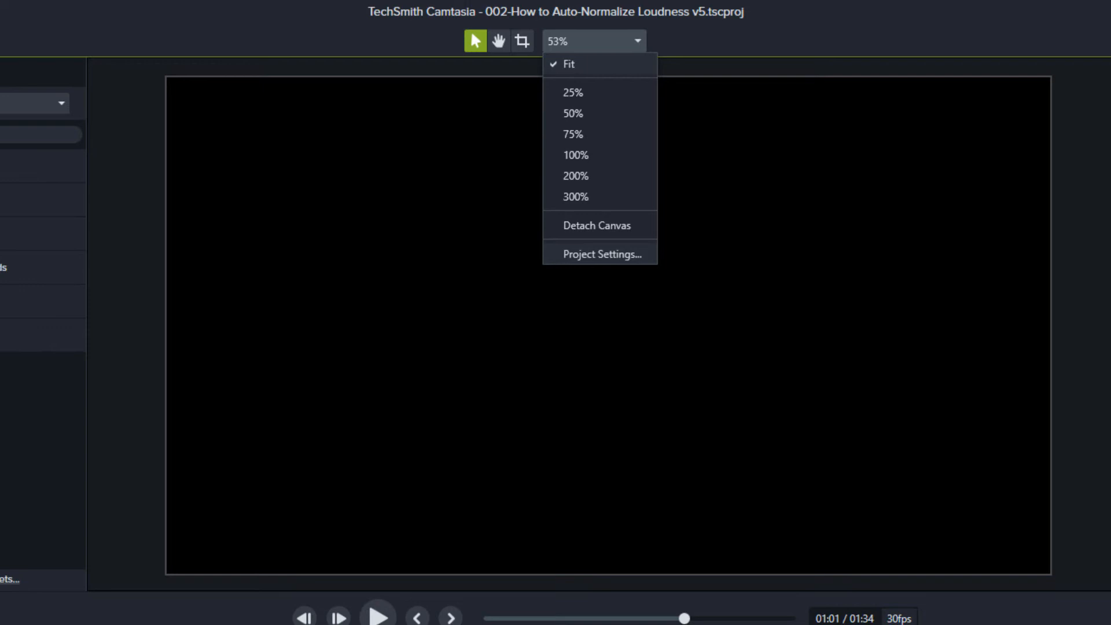
{"action": "left_click", "coordinate": [601, 254]}
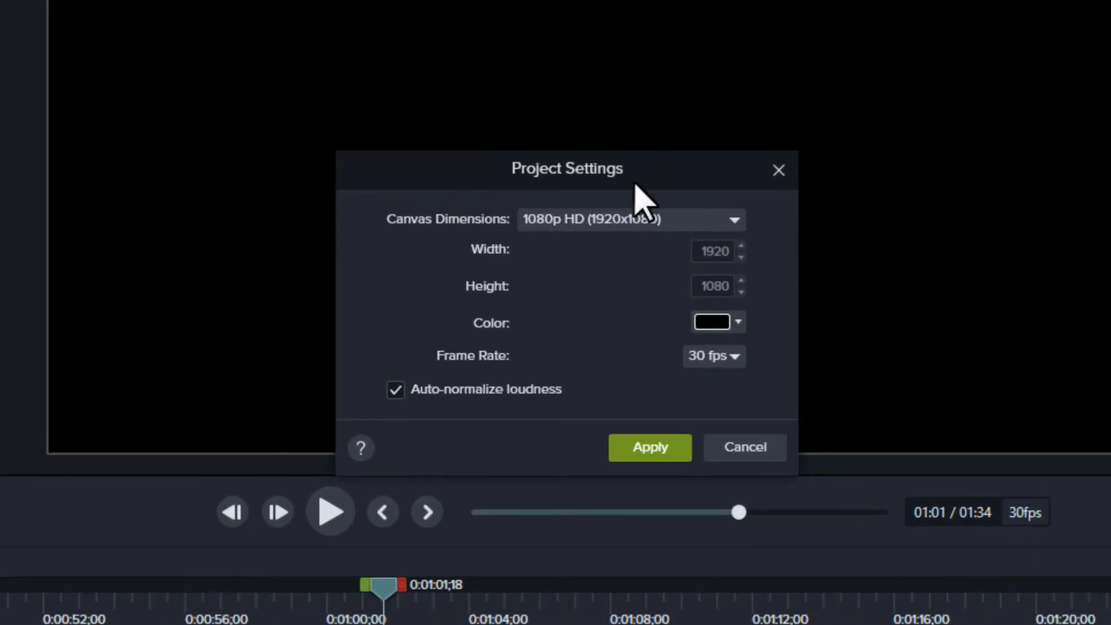
{"action": "mouse_move", "coordinate": [573, 414]}
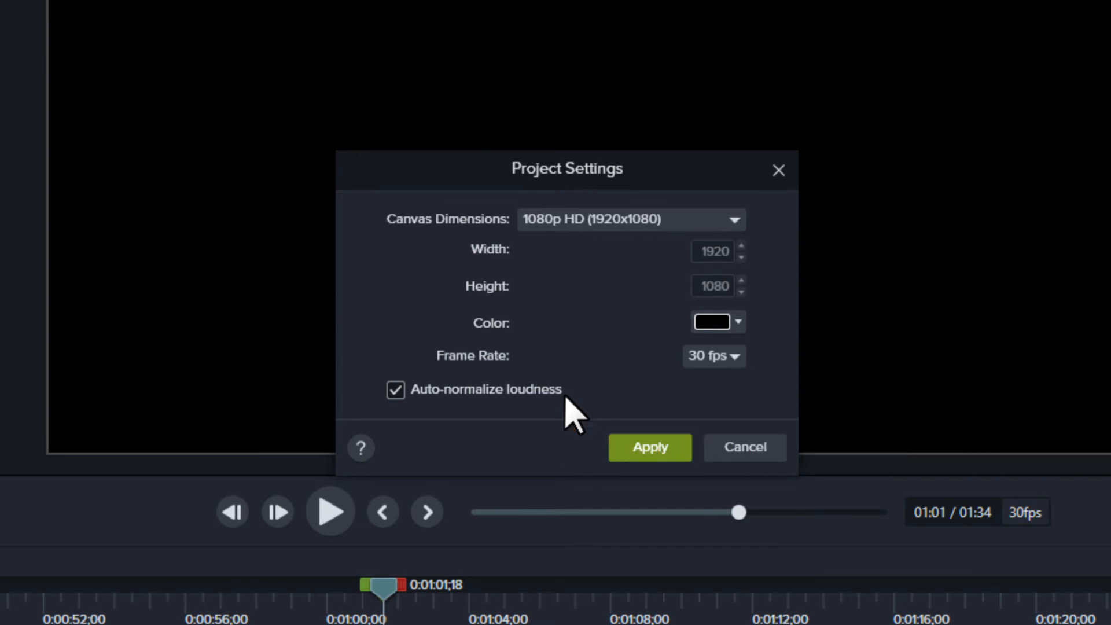
{"action": "mouse_move", "coordinate": [414, 429]}
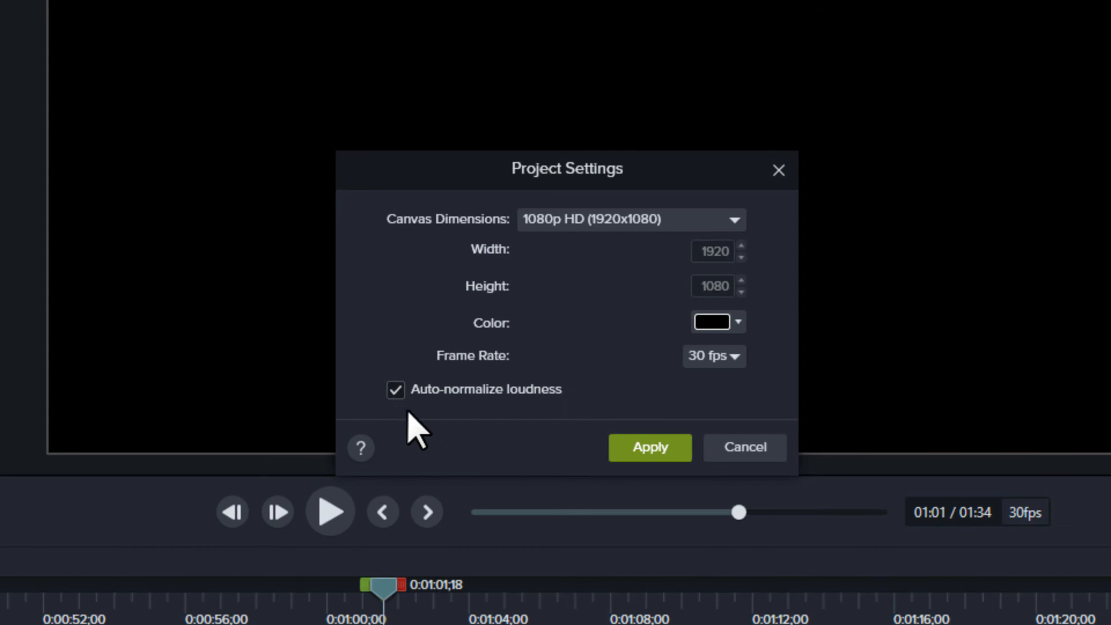
Uncheck Auto-normalize loudness in the Project Settings dialog.
{"action": "left_click", "coordinate": [395, 389]}
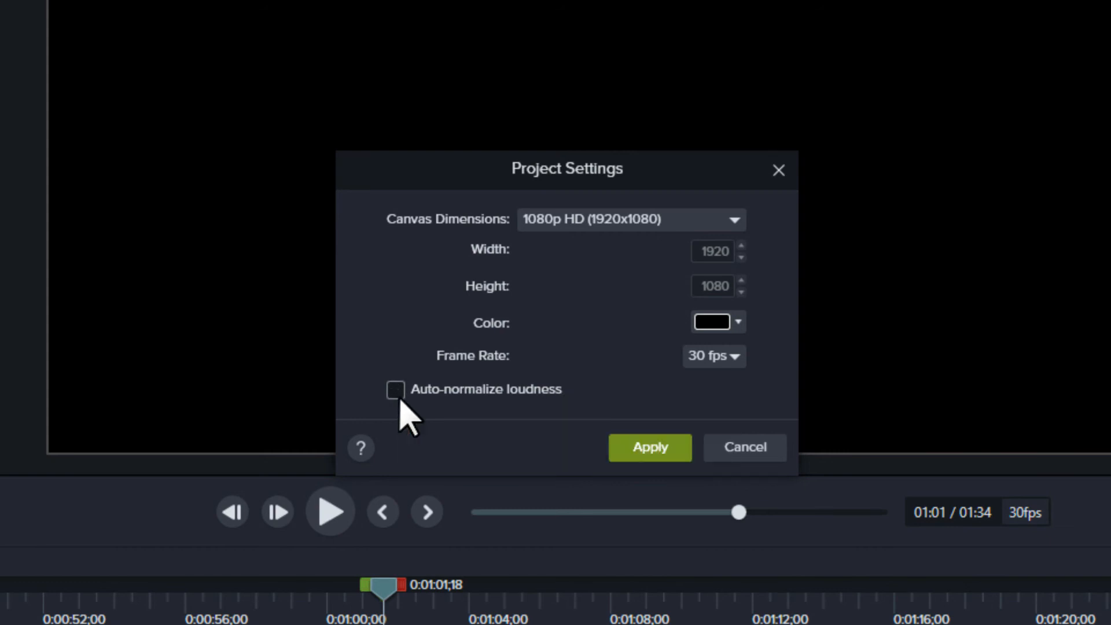